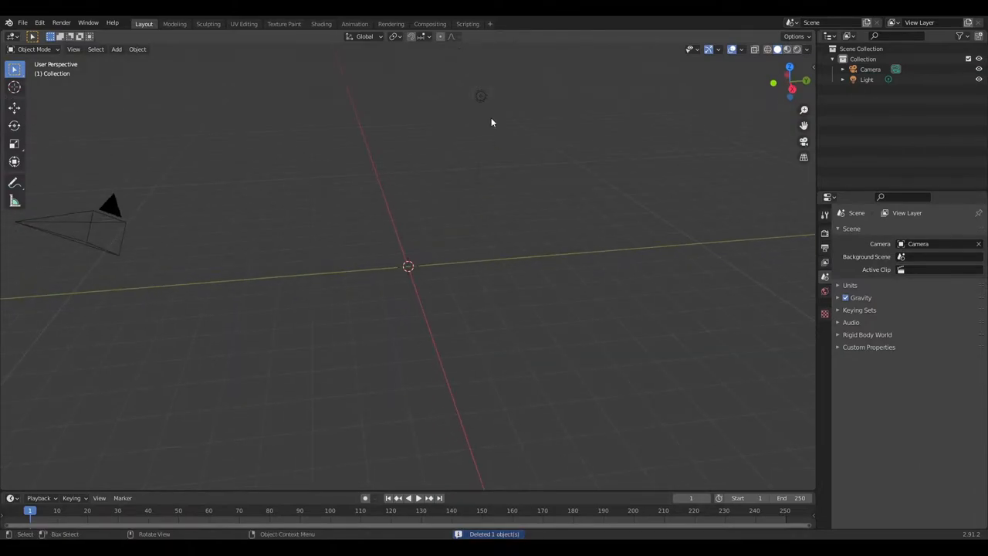
# Step: Replace the default cube with an upright plane scaled tall and narrow
pyautogui.click(116, 48)
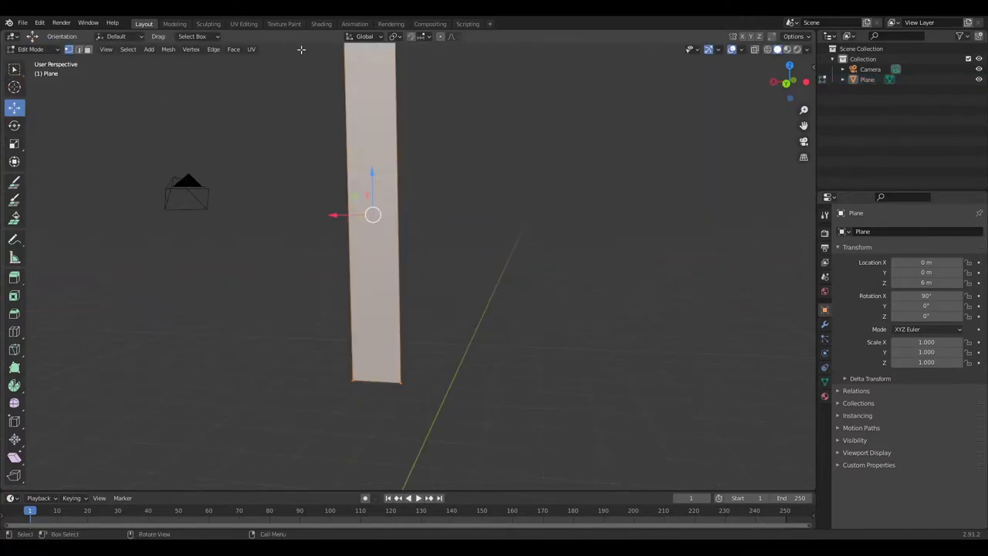
# Step: In the Shading workspace, wire Gradient and Noise textures through MixRGB into the Principled BSDF
pyautogui.click(321, 23)
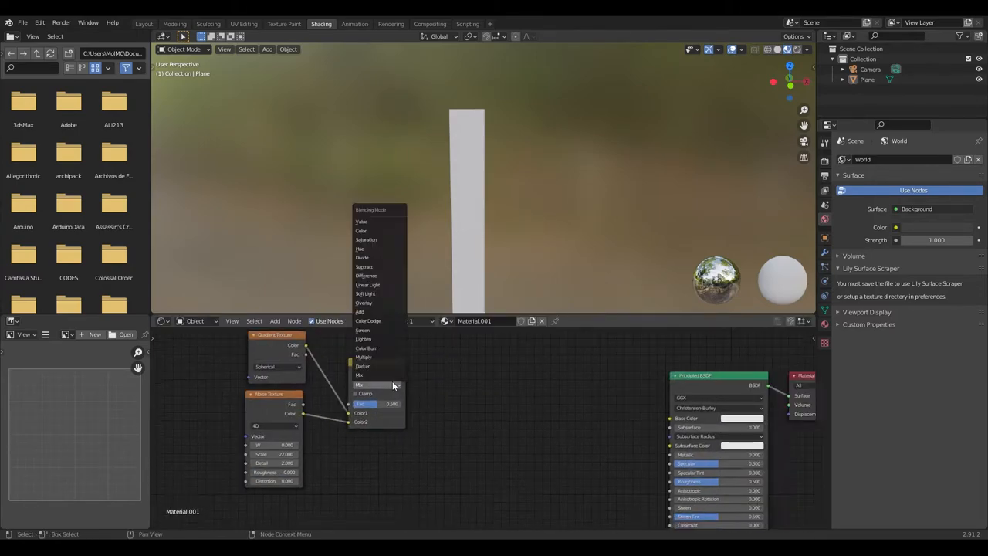
pyautogui.click(365, 303)
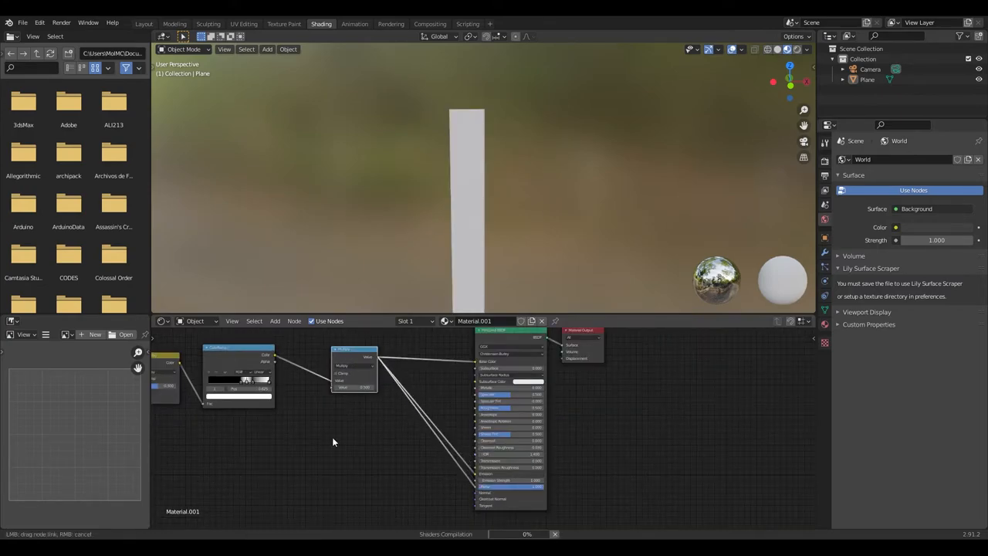
# Step: Add Texture Coordinate and Mapping nodes (Ctrl+T) and tweak mapping values for streaky noise
pyautogui.press('ctrl+t')
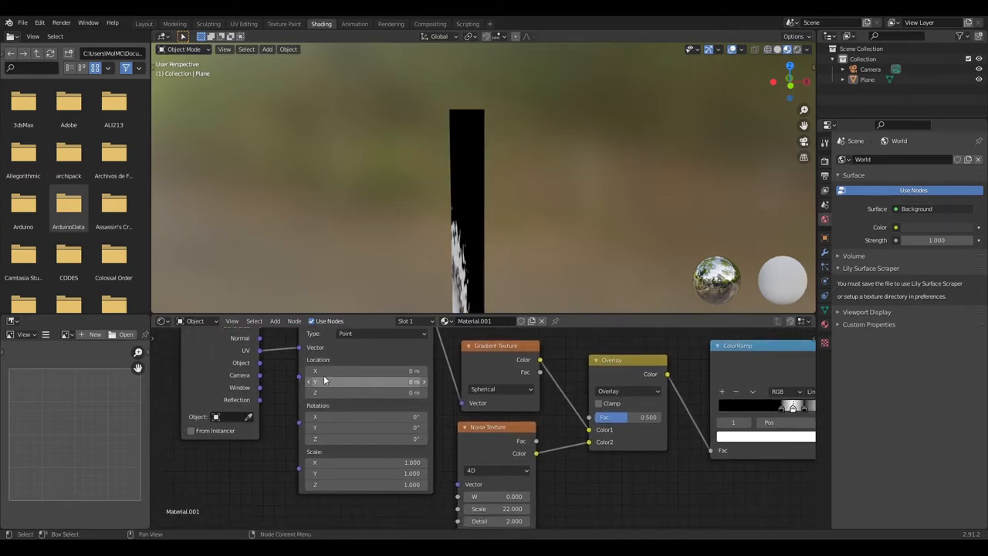
pyautogui.moveTo(324, 370); pyautogui.dragTo(370, 381)
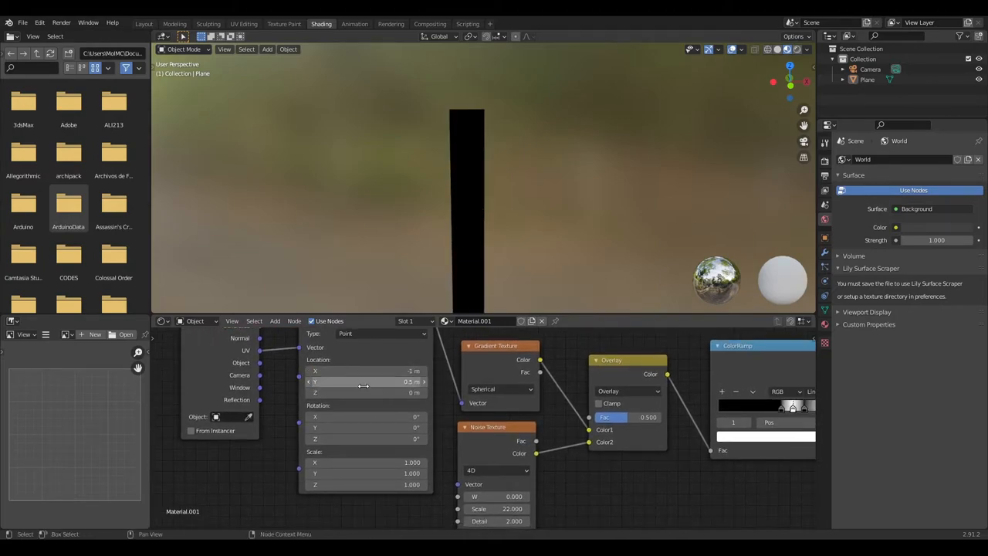
pyautogui.moveTo(368, 392); pyautogui.dragTo(374, 392)
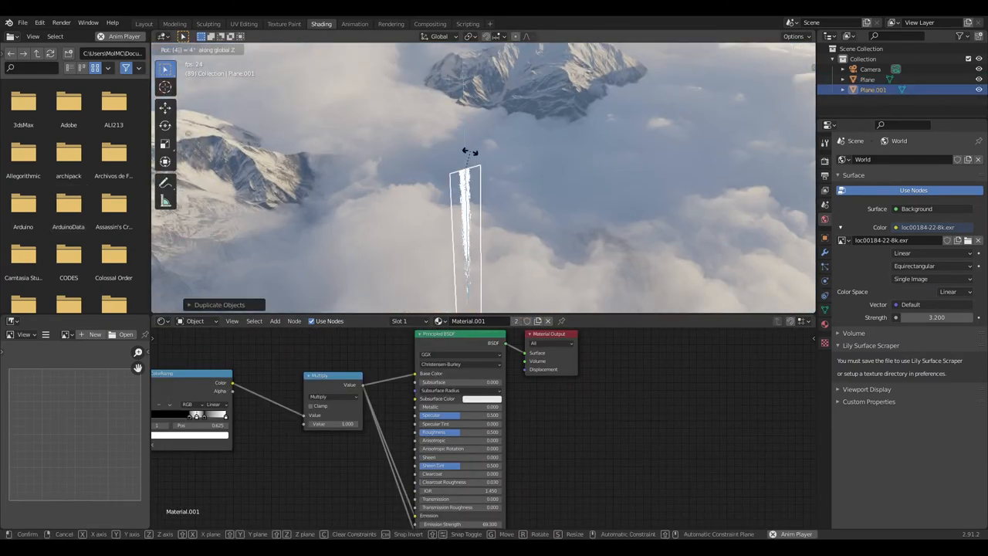
# Step: Add a ColorRamp, set the cloudy mountain HDRI world, and duplicate the plane
pyautogui.click(355, 23)
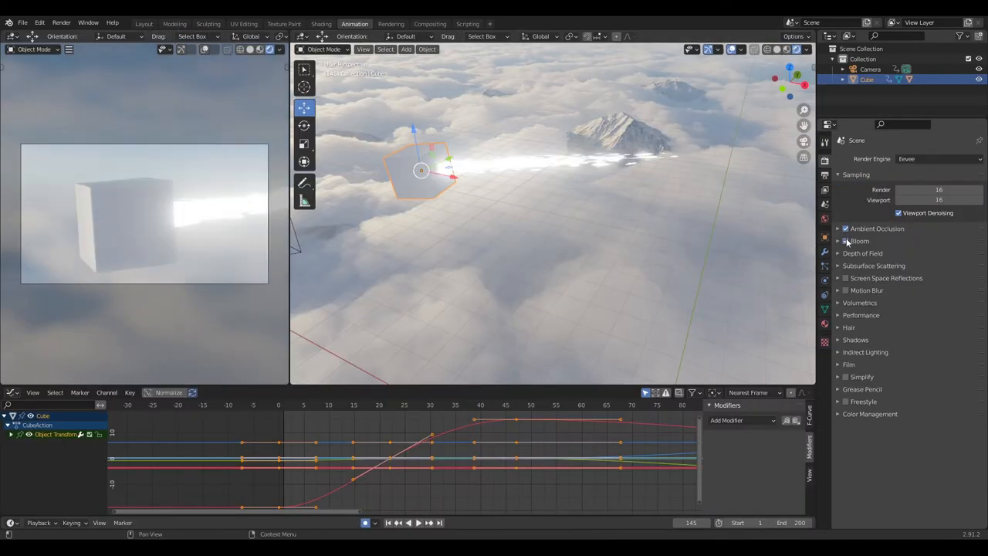